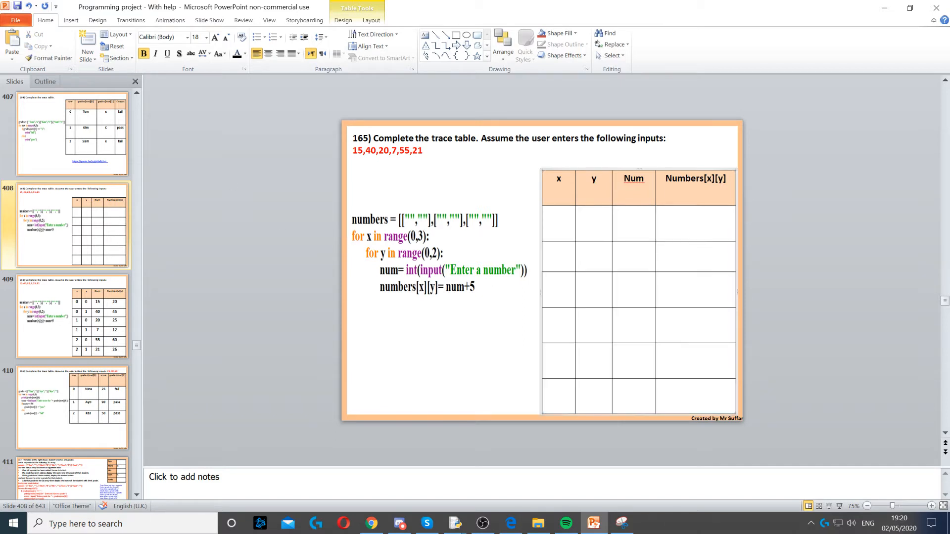
# Enter x 0, y 0, num 15, numbers[x][y] 20 in row one, lowercasing the headings
pyautogui.write('0')
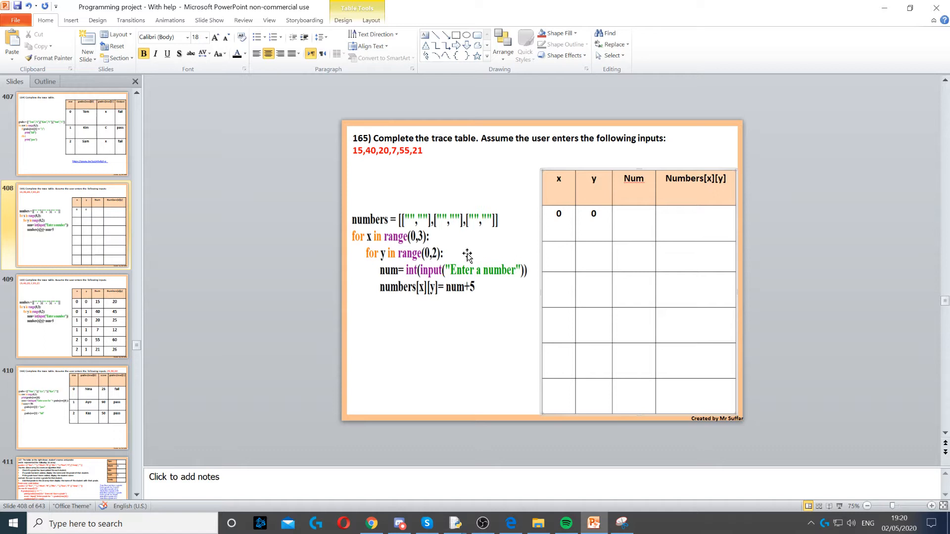
pyautogui.moveTo(487, 241)
pyautogui.write('15')
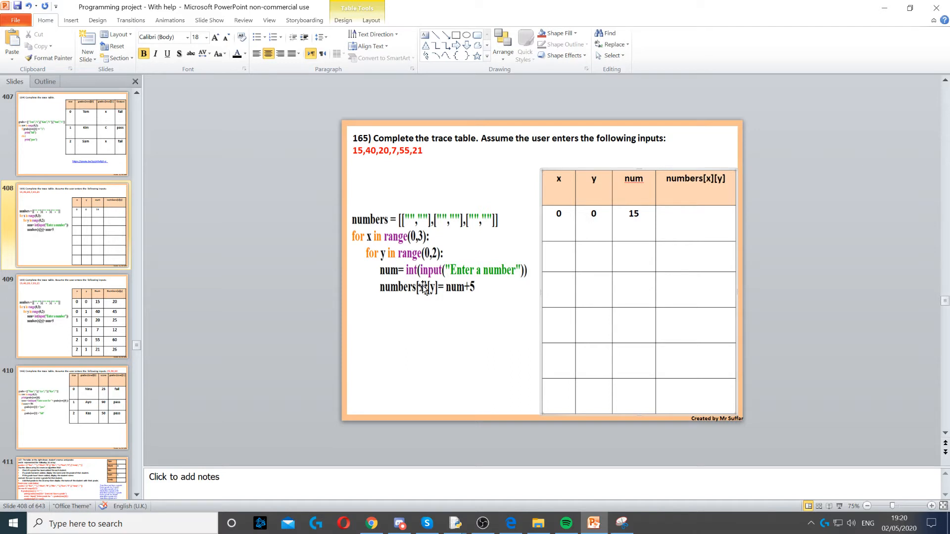
pyautogui.moveTo(455, 296)
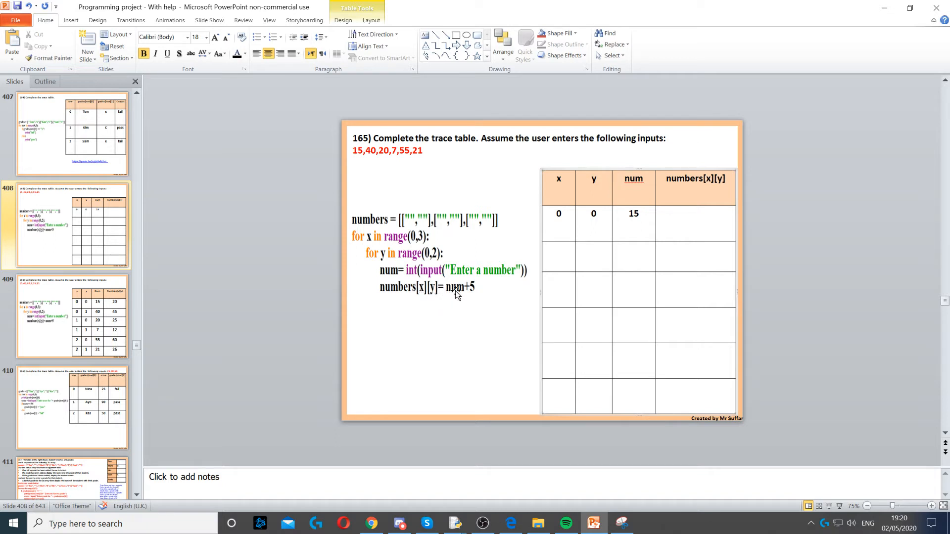
pyautogui.click(696, 214)
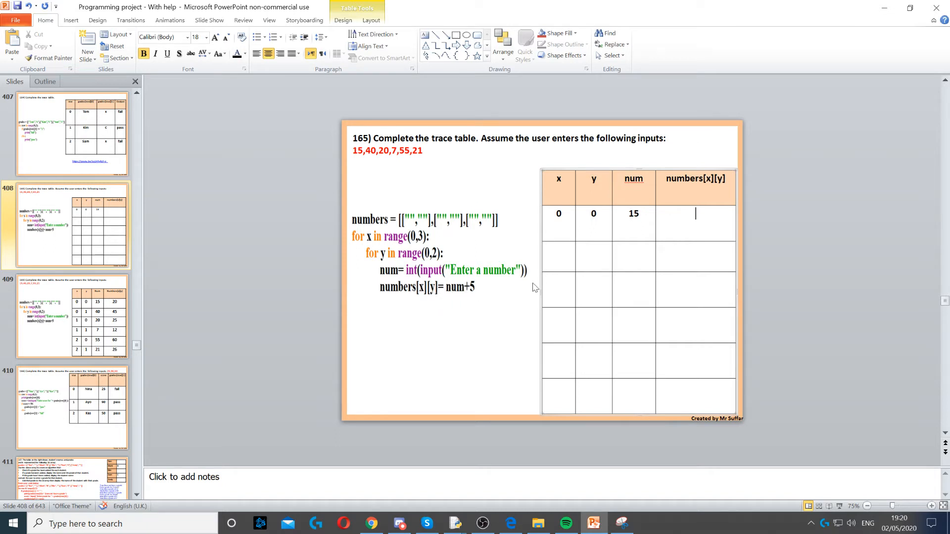
pyautogui.write('2')
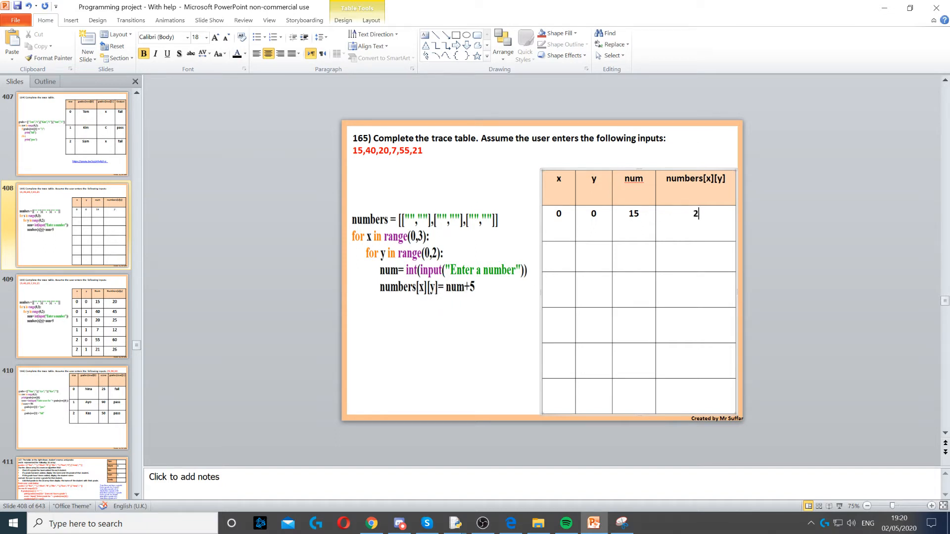
pyautogui.write('0')
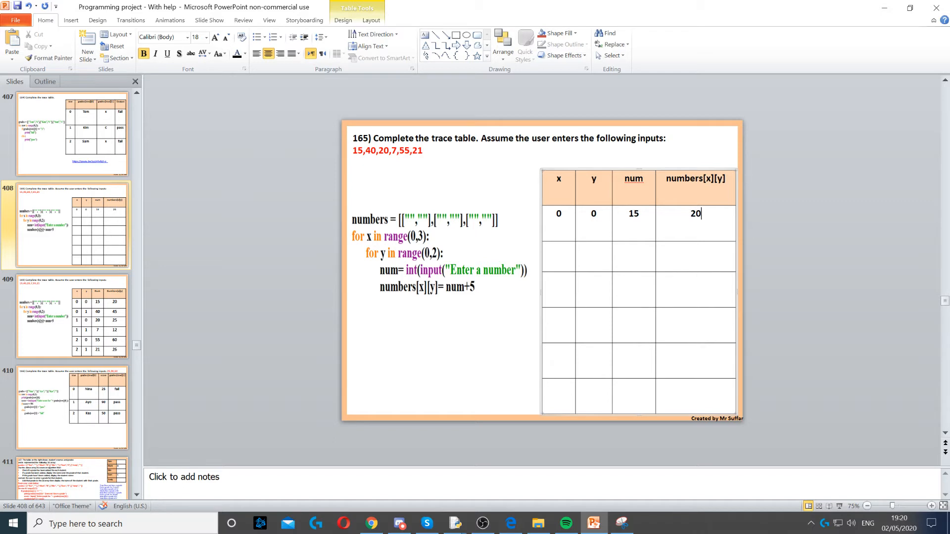
pyautogui.moveTo(389, 261)
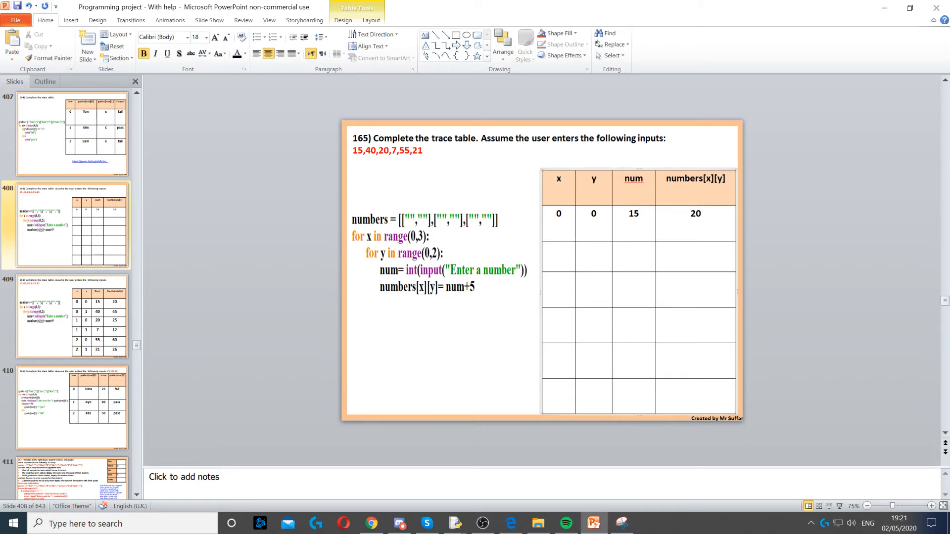
# Enter x 0, y 1, num 40 and numbers[x][y] 45 in the second row
pyautogui.write('0')
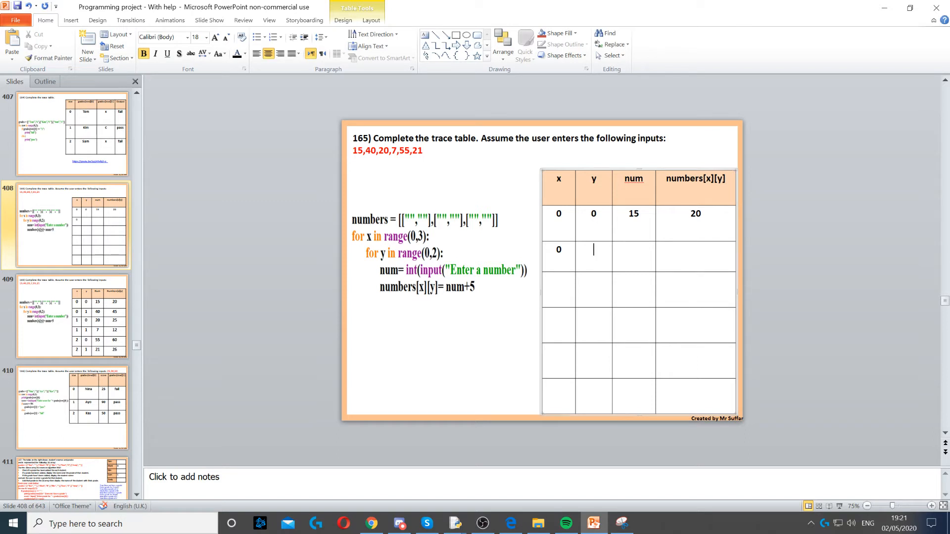
pyautogui.write('1')
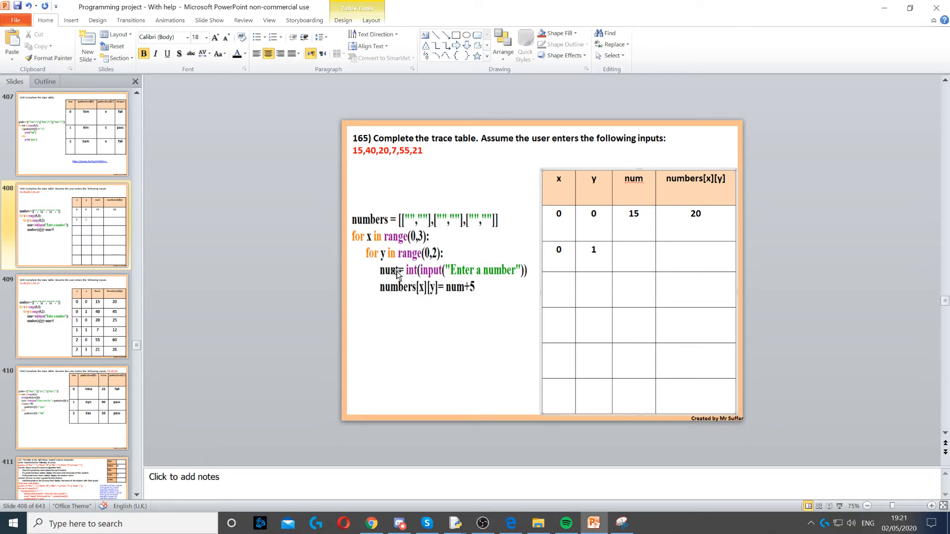
pyautogui.moveTo(395, 273)
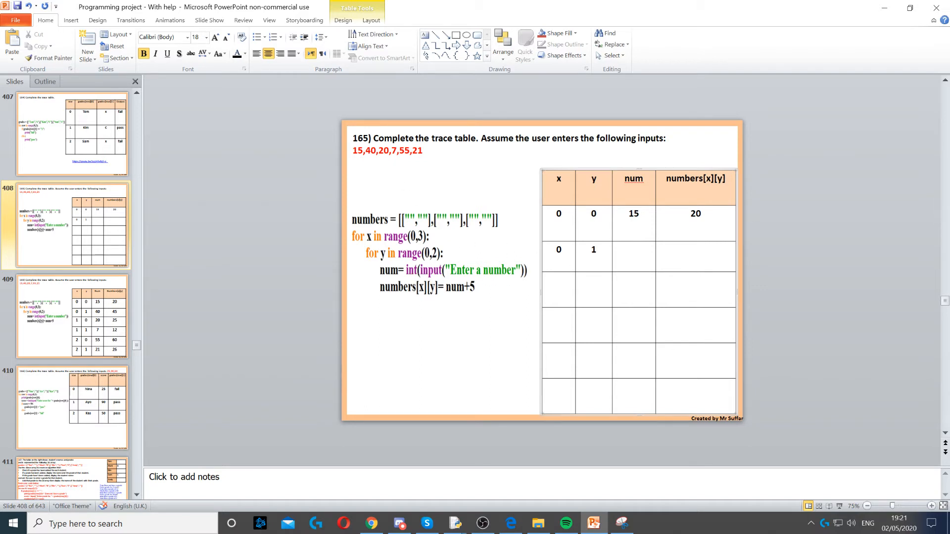
pyautogui.write('40')
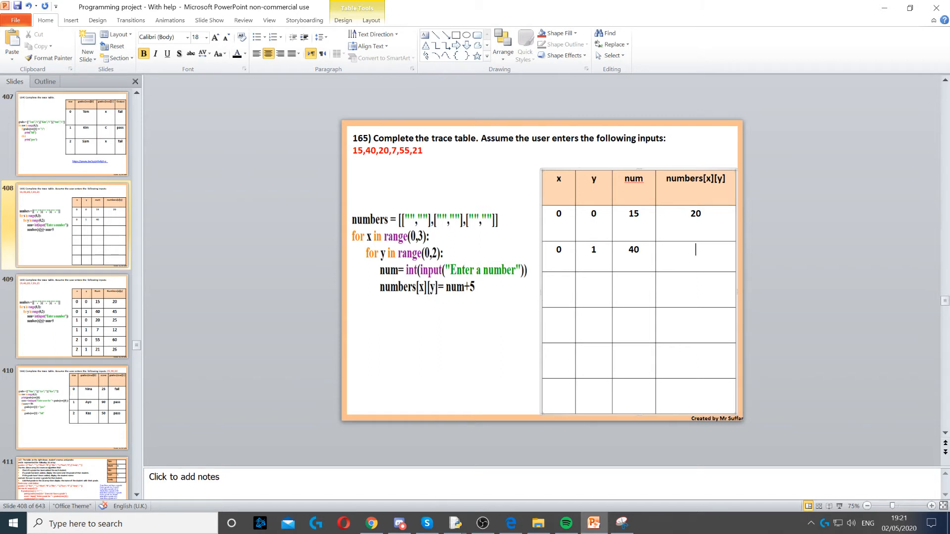
pyautogui.write('45')
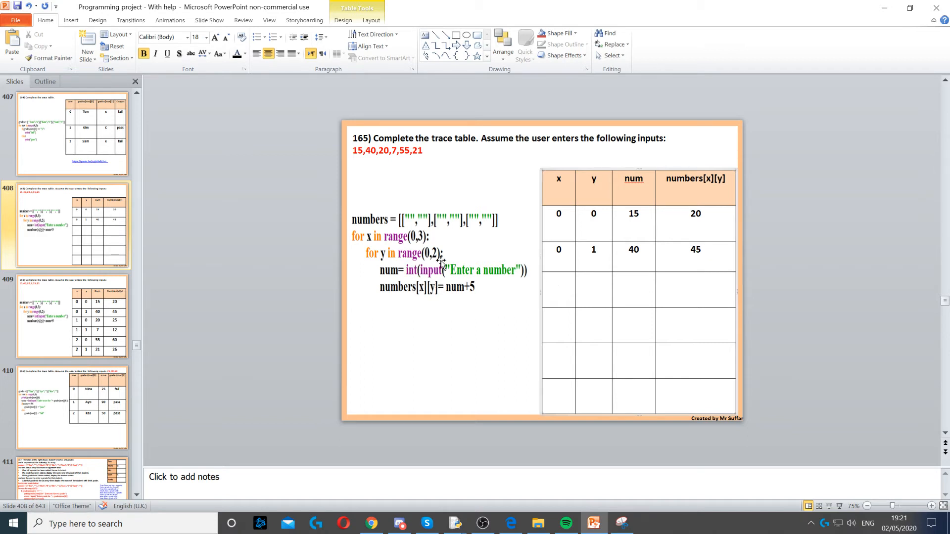
pyautogui.moveTo(452, 254)
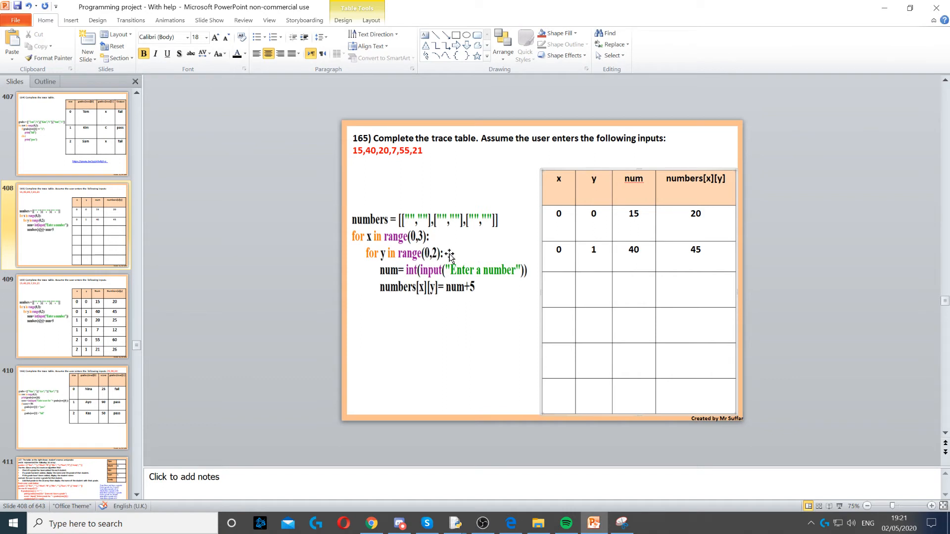
pyautogui.click(559, 285)
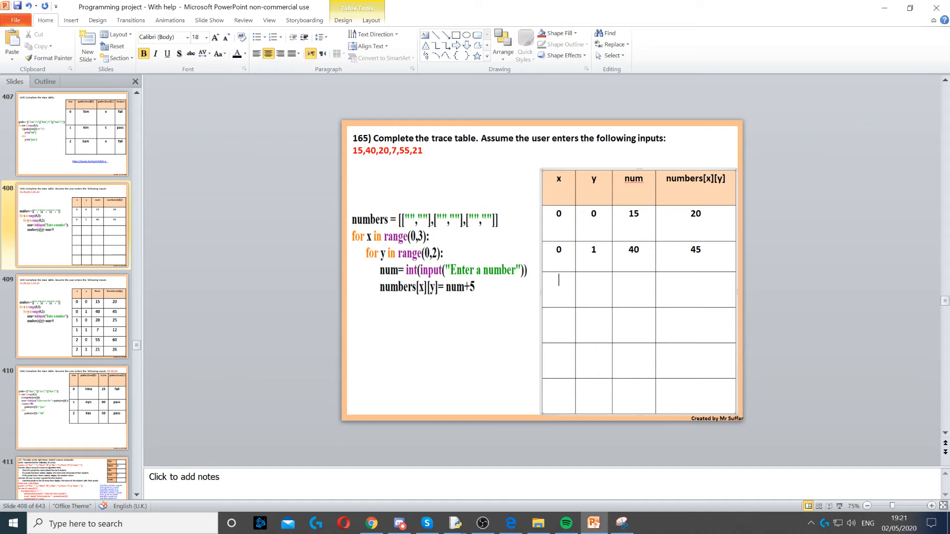
# Fill row three with 1, 0, 20, 25 and row four with 1, 1, 7, 12
pyautogui.write('1')
pyautogui.click(594, 290)
pyautogui.write('0')
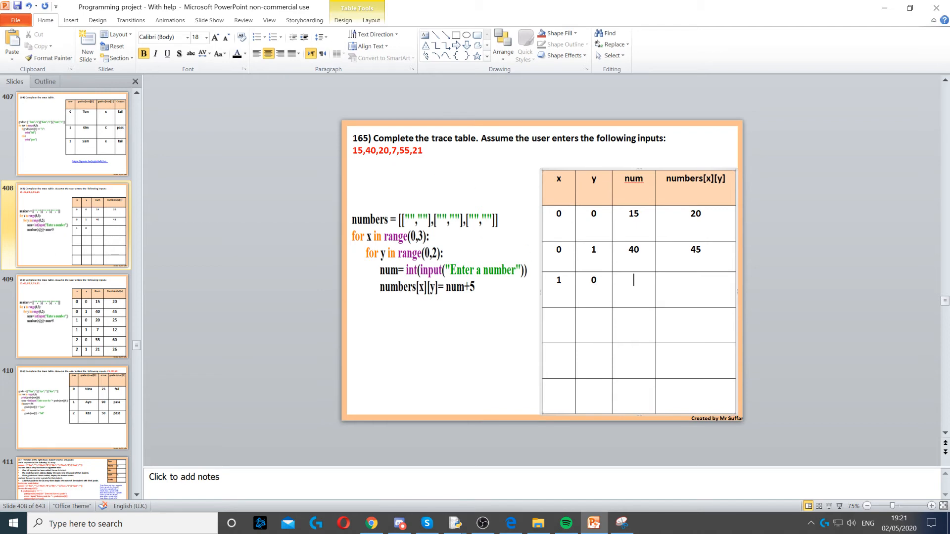
pyautogui.write('20')
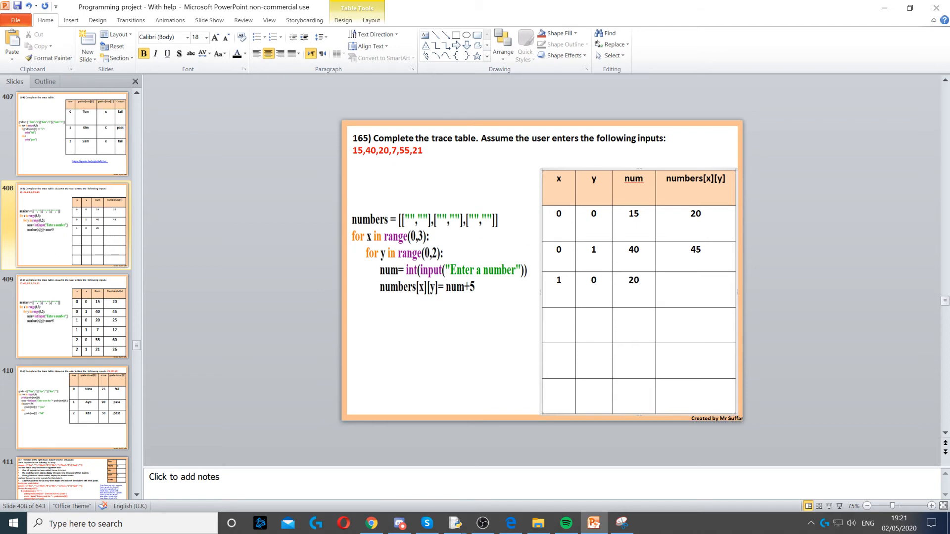
pyautogui.write('25')
pyautogui.write('1')
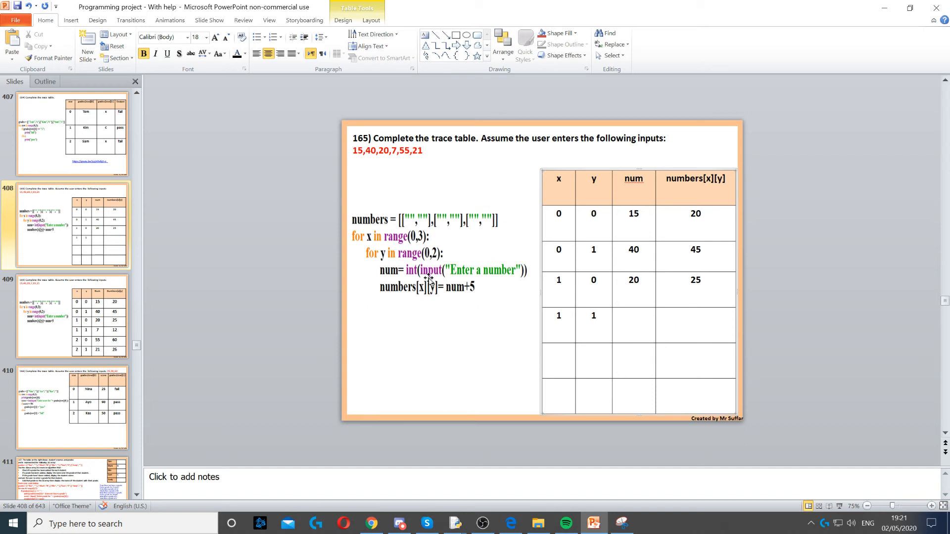
pyautogui.click(634, 315)
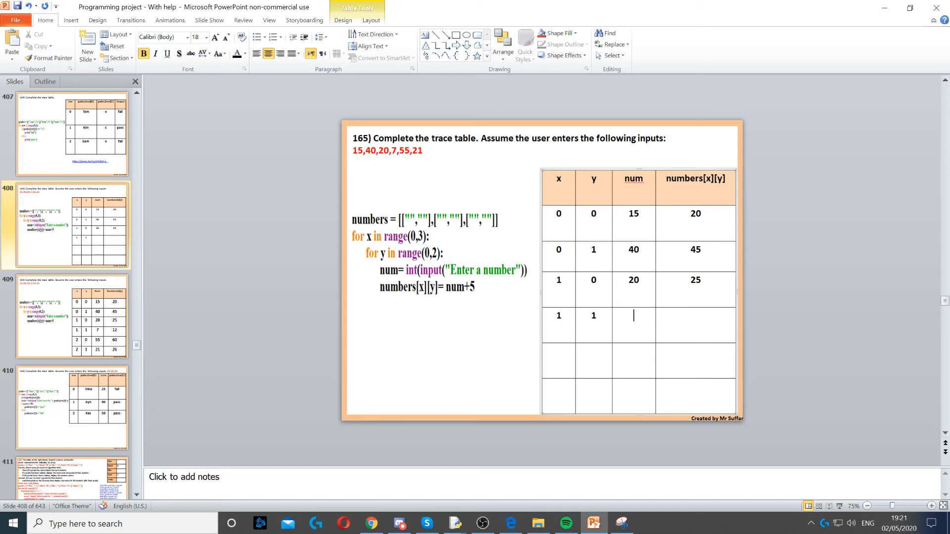
pyautogui.write('7')
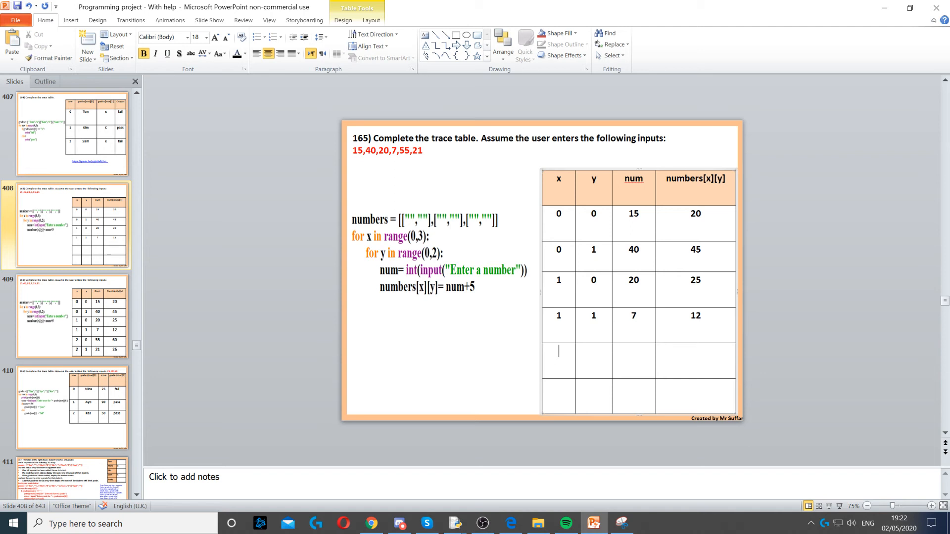
# Fill the fifth row with x 2, y 0, num 55 and numbers[x][y] 60
pyautogui.write('2')
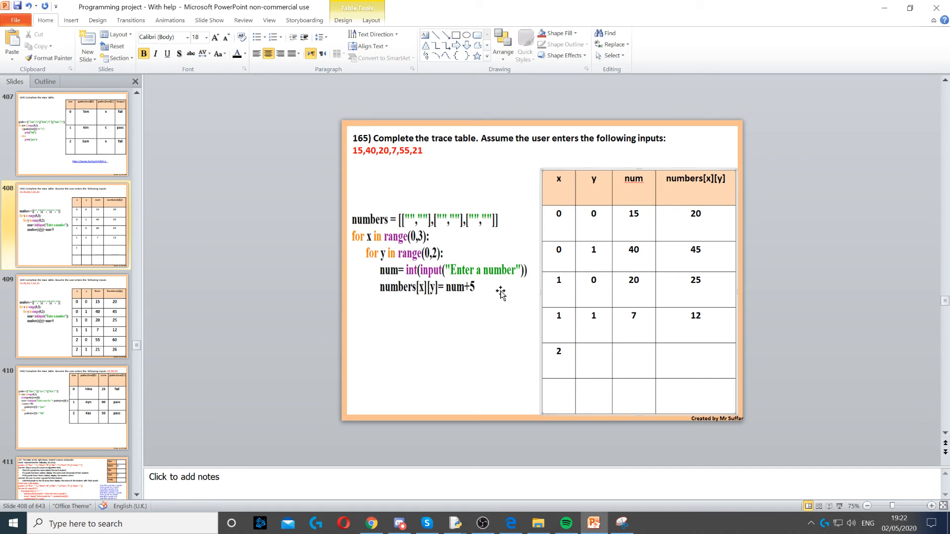
pyautogui.moveTo(426, 274)
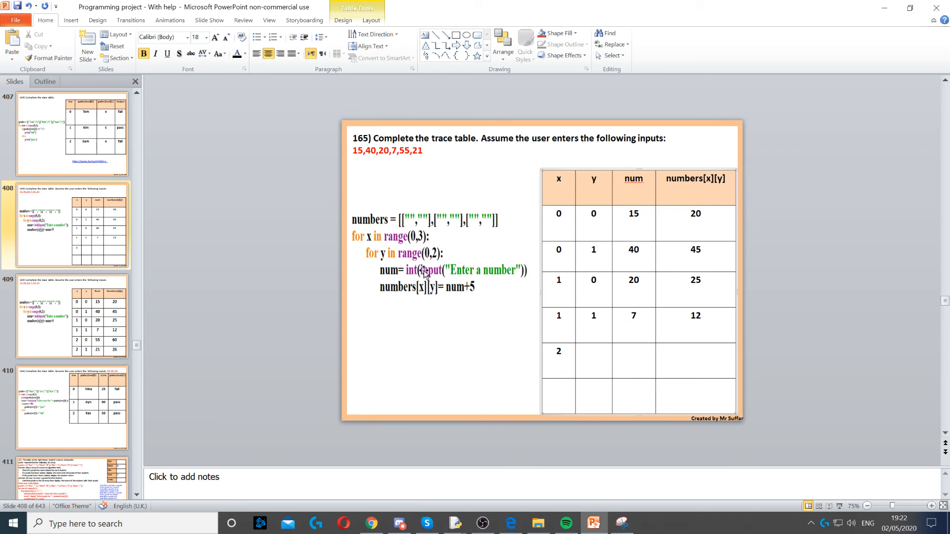
pyautogui.click(594, 352)
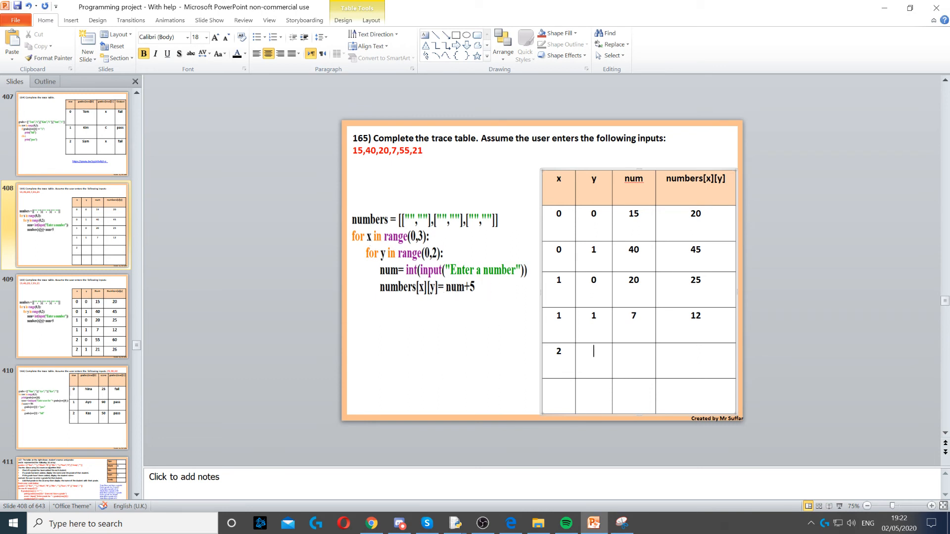
pyautogui.write('0')
pyautogui.click(696, 361)
pyautogui.write('6')
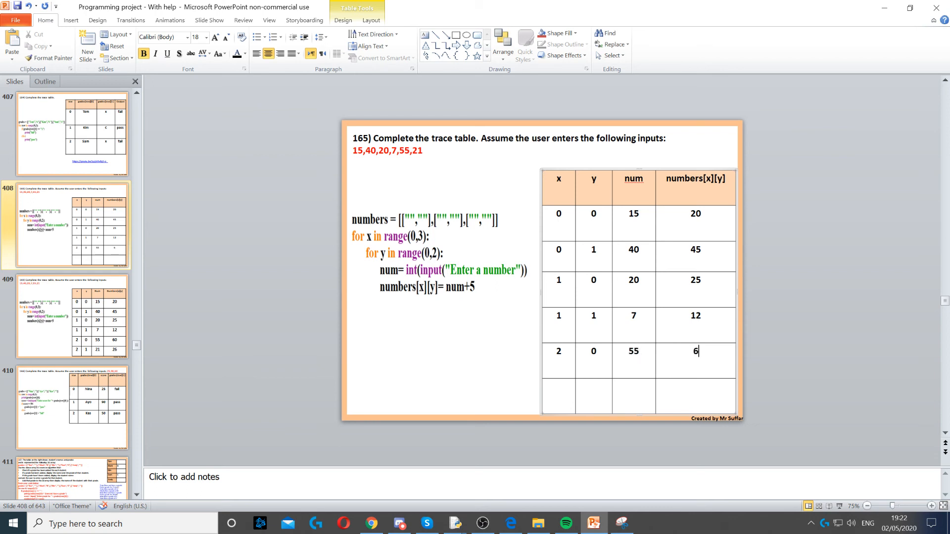
pyautogui.write('0')
pyautogui.click(559, 396)
pyautogui.write('2')
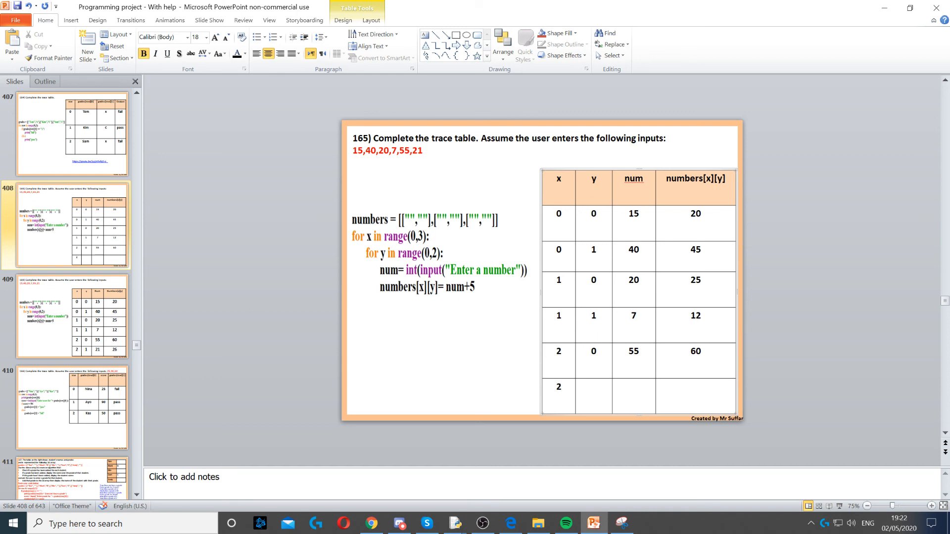
# Fill the sixth row with x 2, y 1, num 21 and numbers[x][y] 26
pyautogui.click(594, 387)
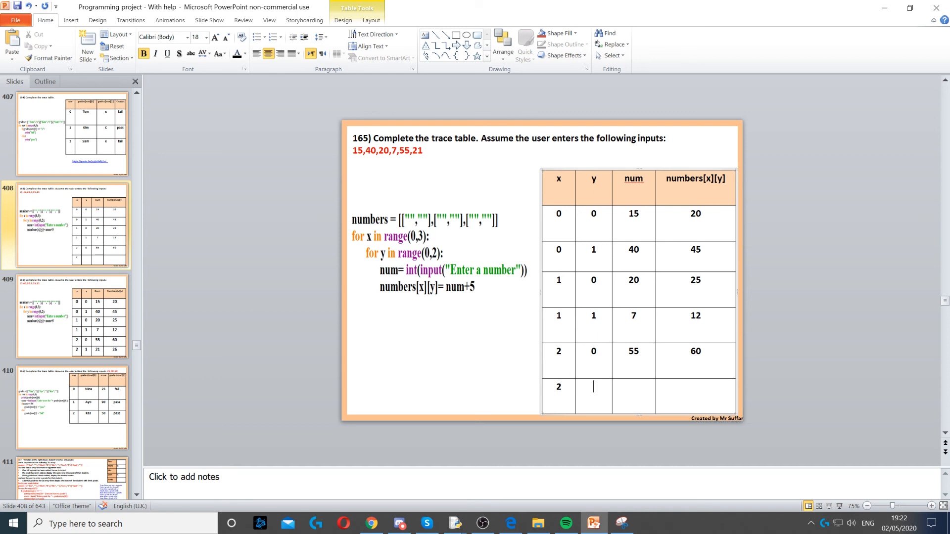
pyautogui.write('1')
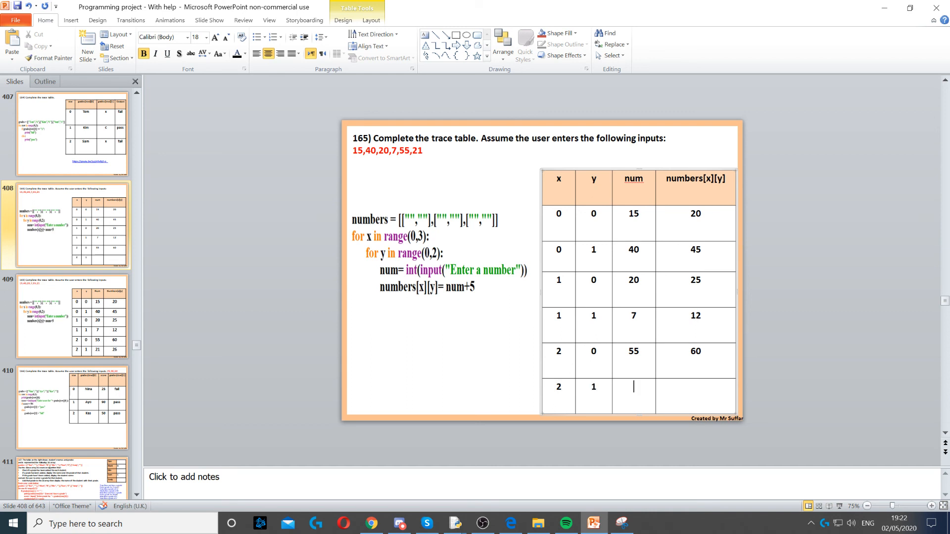
pyautogui.write('21')
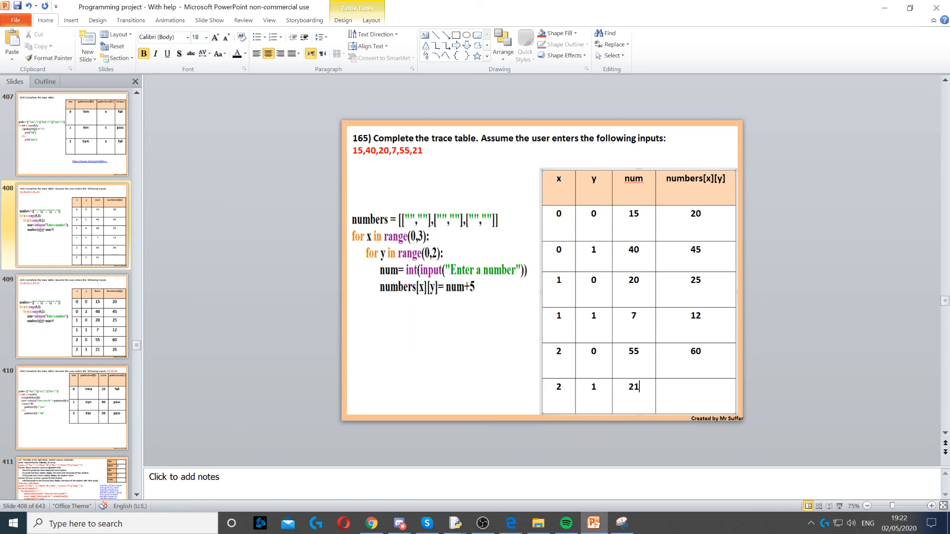
pyautogui.write('26')
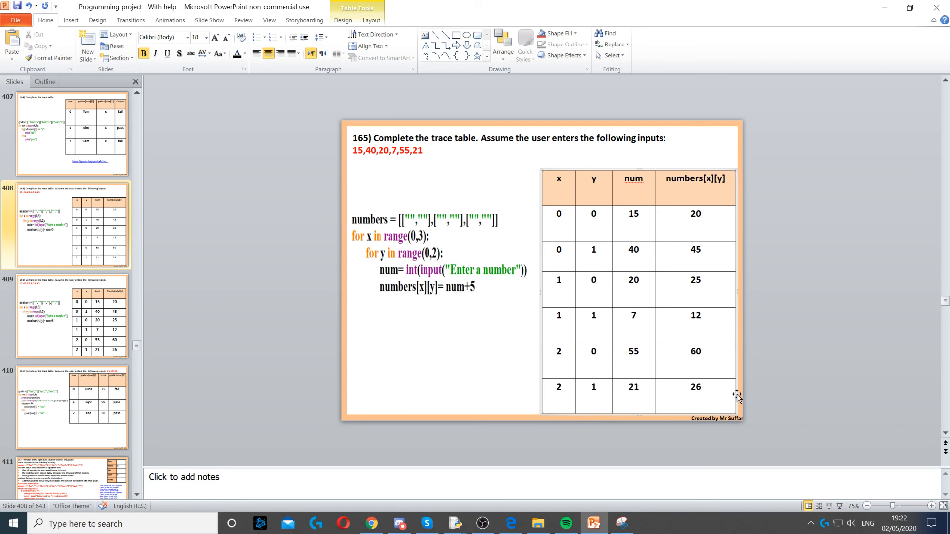
pyautogui.moveTo(812, 393)
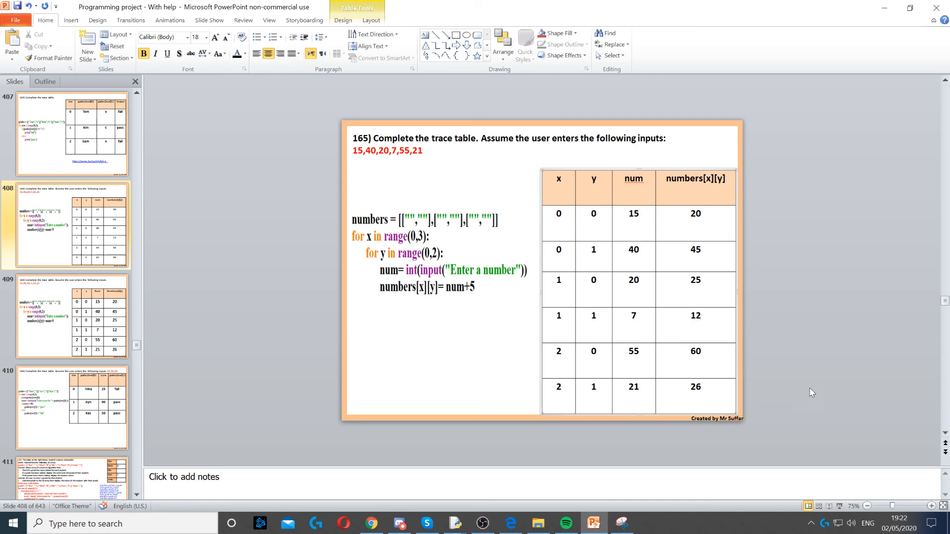